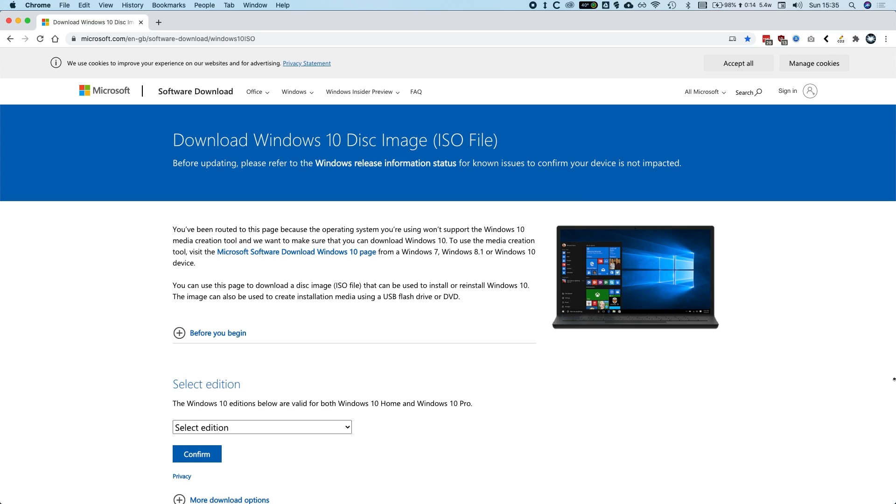
Pick the Windows 10 edition and English, then save the 64-bit ISO to Downloads.
{"action": "left_click", "coordinate": [262, 428]}
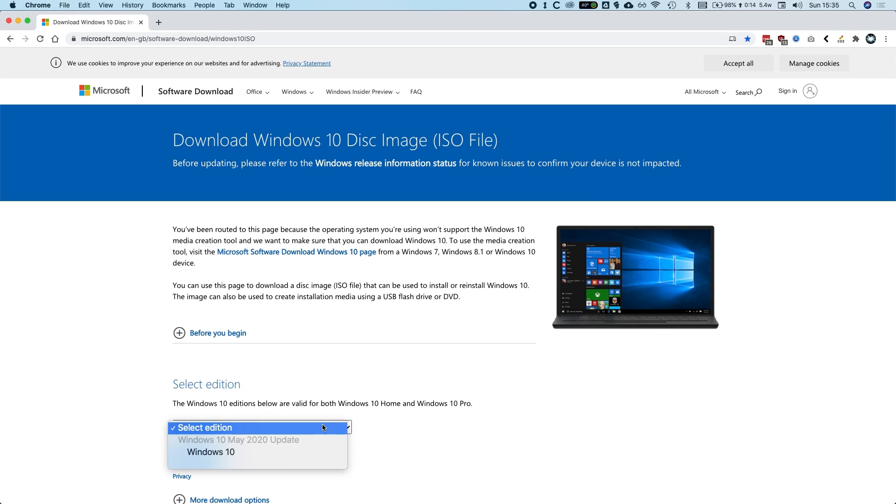
{"action": "mouse_move", "coordinate": [288, 460]}
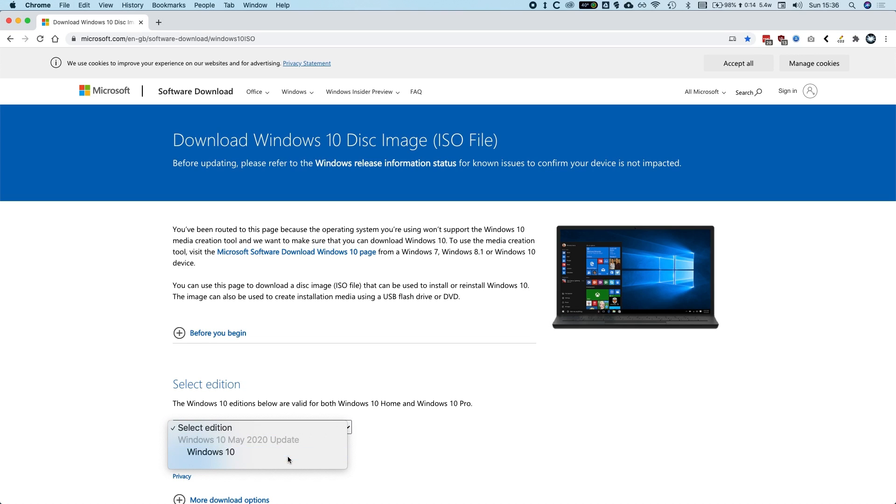
{"action": "left_click", "coordinate": [210, 452]}
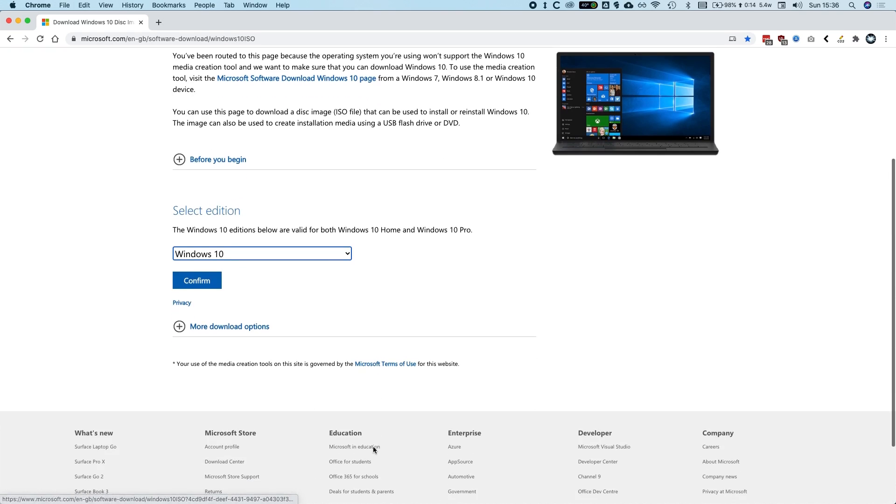
{"action": "left_click", "coordinate": [197, 280]}
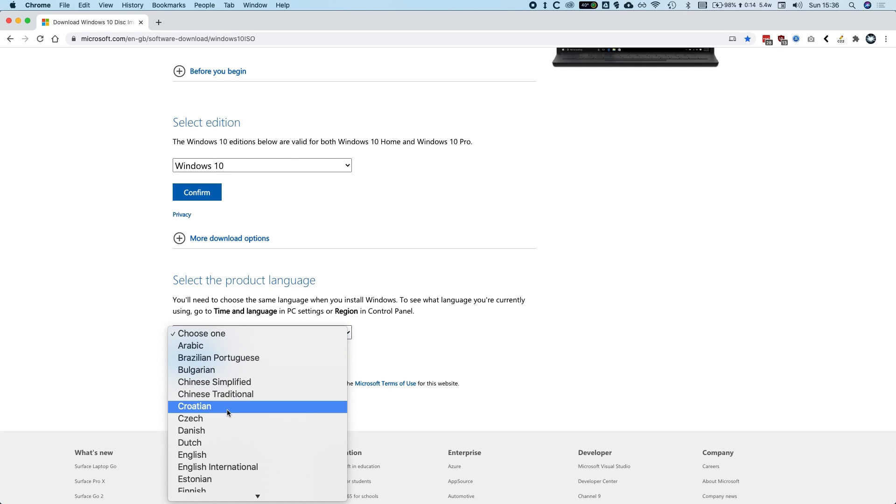
{"action": "left_click", "coordinate": [197, 358]}
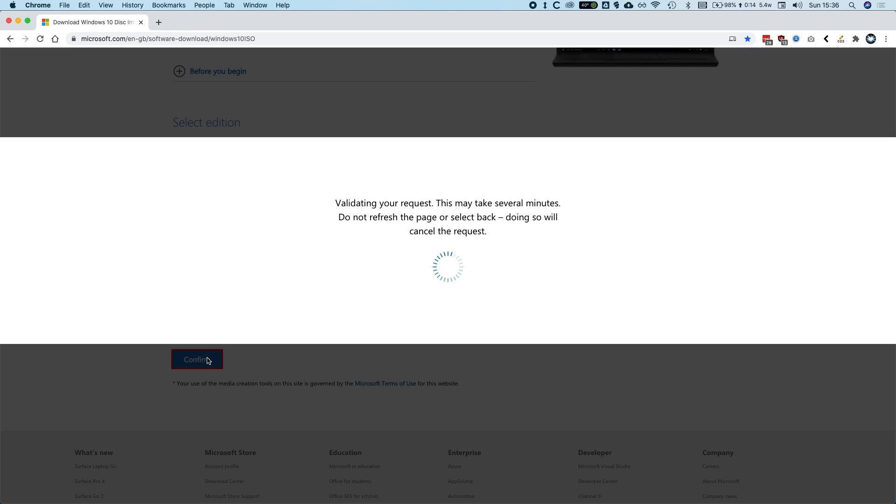
{"action": "mouse_move", "coordinate": [353, 344]}
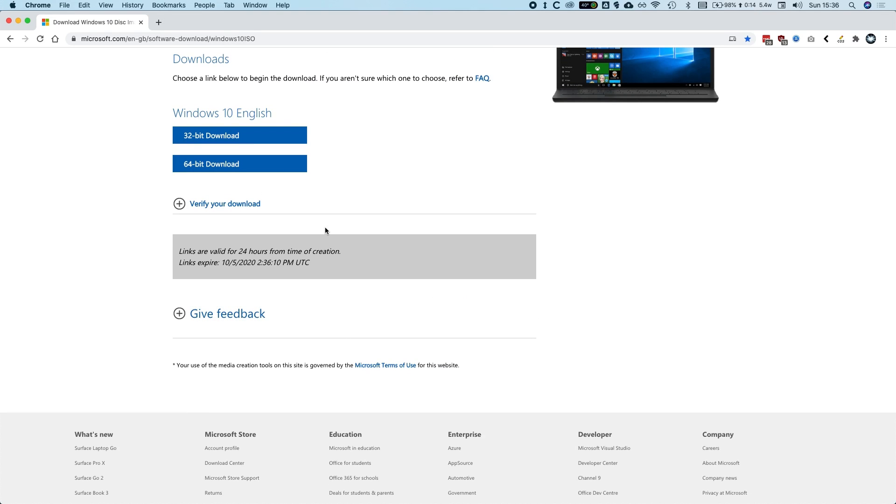
{"action": "mouse_move", "coordinate": [276, 170]}
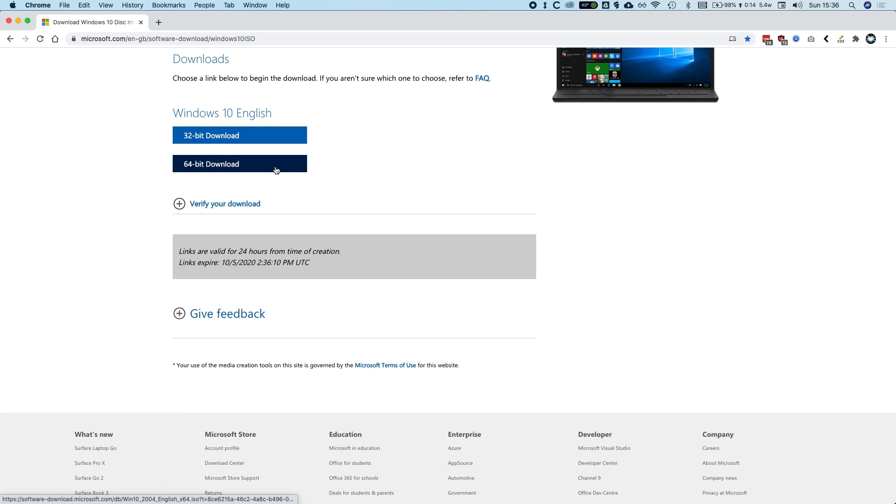
{"action": "left_click", "coordinate": [240, 164]}
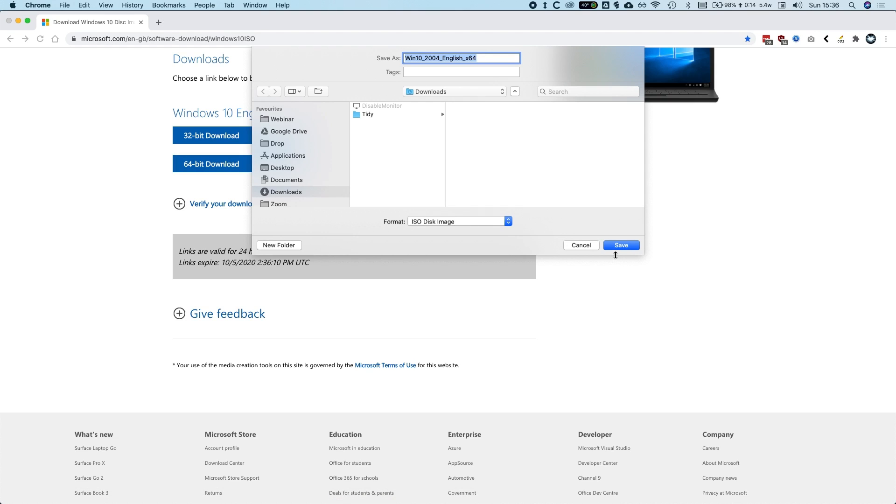
{"action": "left_click", "coordinate": [622, 245]}
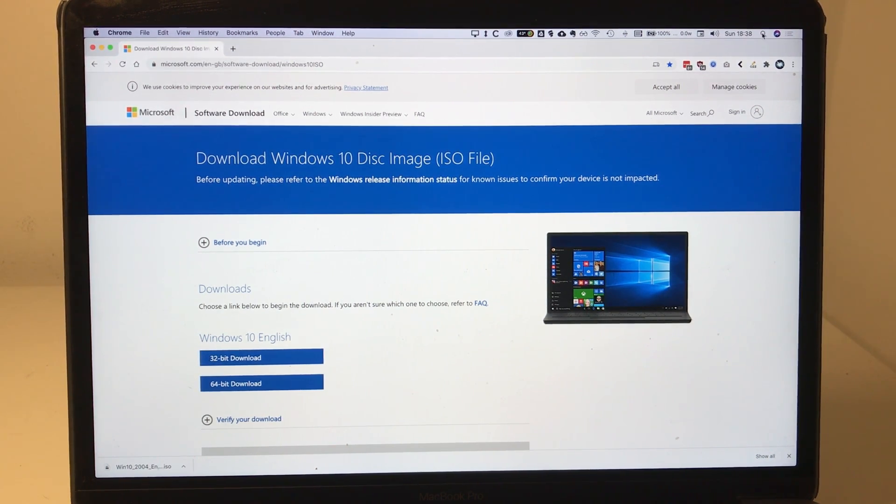
Launch Boot Camp Assistant by searching 'bootcamp assistant' in Spotlight.
{"action": "type", "text": "bootcamp assistant"}
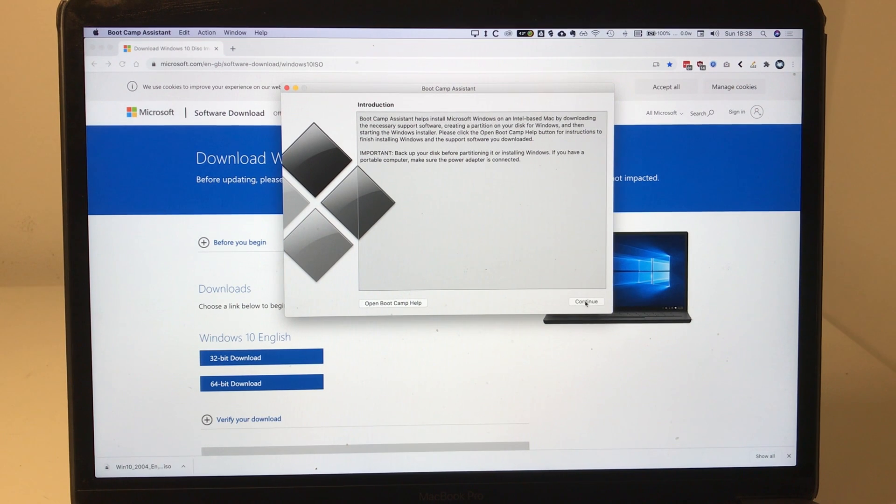
Continue past the Introduction to Install Windows with the Win10_2004_English_x64 ISO selected.
{"action": "left_click", "coordinate": [586, 302]}
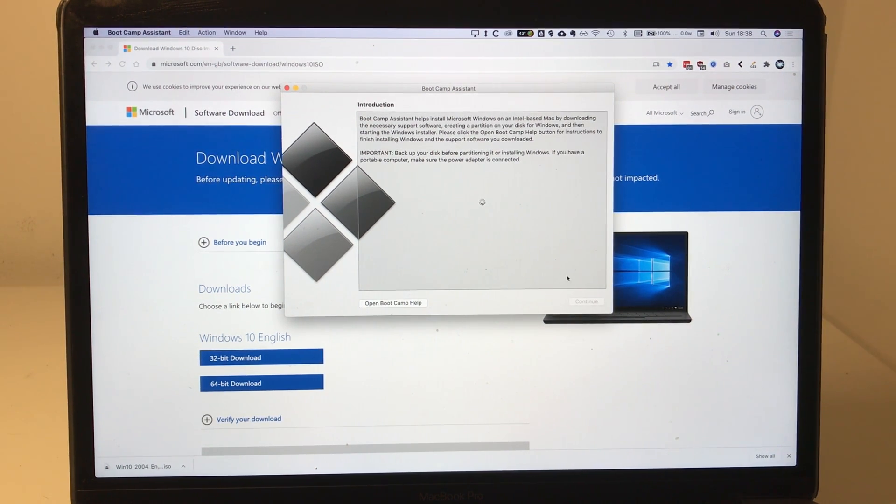
{"action": "left_click", "coordinate": [587, 301]}
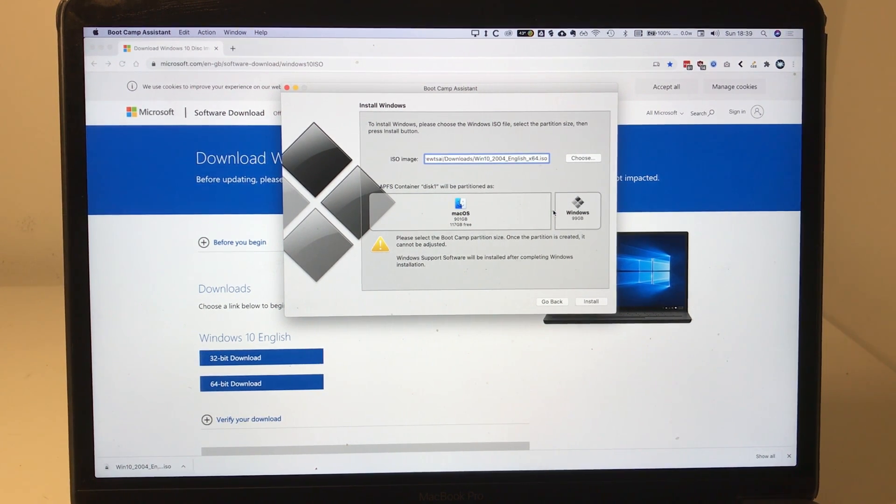
Resize the Windows partition to 94GB and begin the installation.
{"action": "left_click_drag", "start_coordinate": [551, 211], "coordinate": [514, 223]}
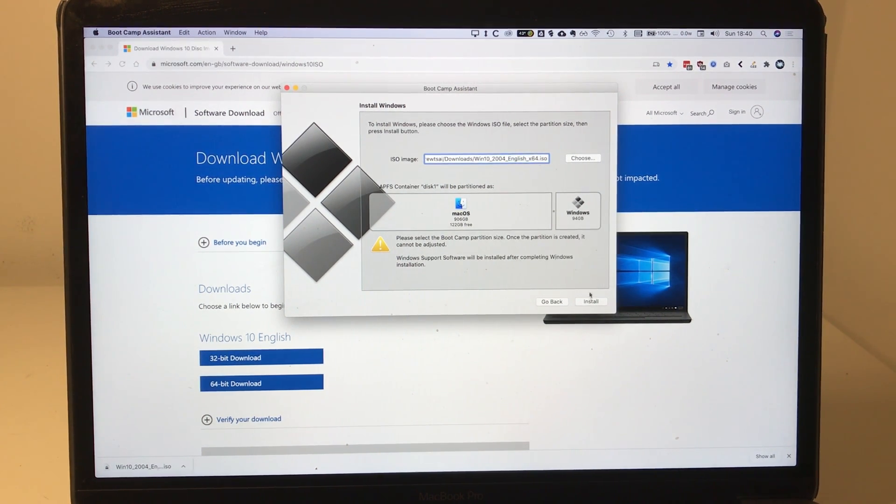
{"action": "left_click", "coordinate": [590, 302]}
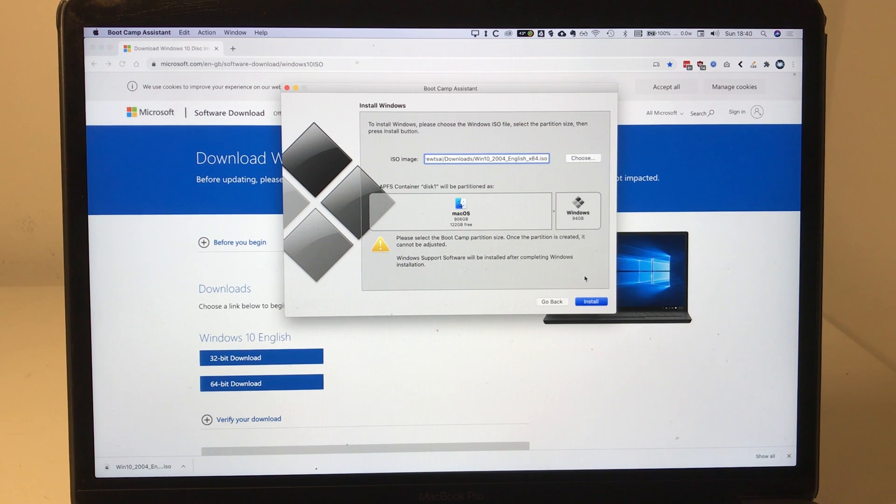
{"action": "left_click", "coordinate": [592, 301]}
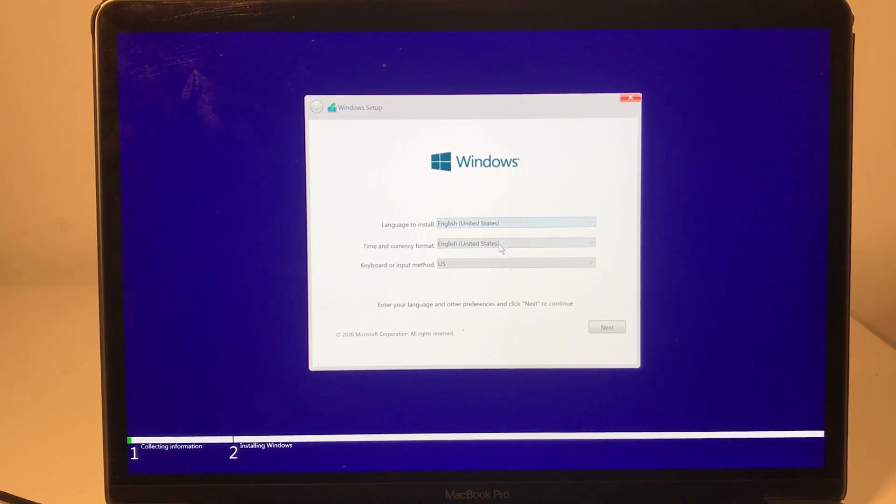
Set the keyboard layout to United Kingdom and accept the Windows license terms.
{"action": "left_click", "coordinate": [590, 263]}
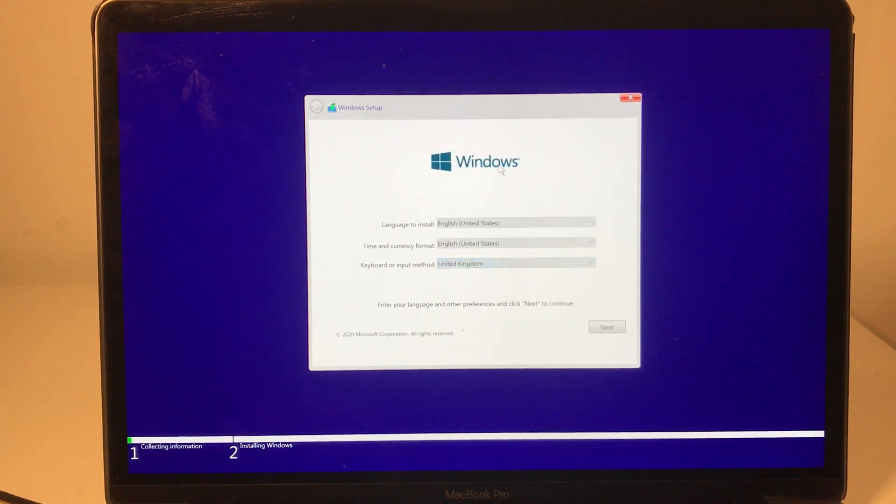
{"action": "left_click", "coordinate": [607, 328]}
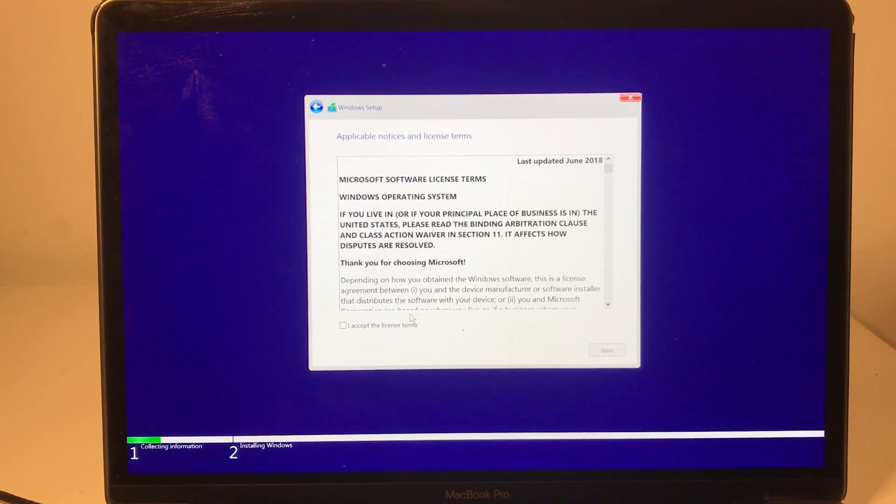
{"action": "left_click", "coordinate": [343, 326]}
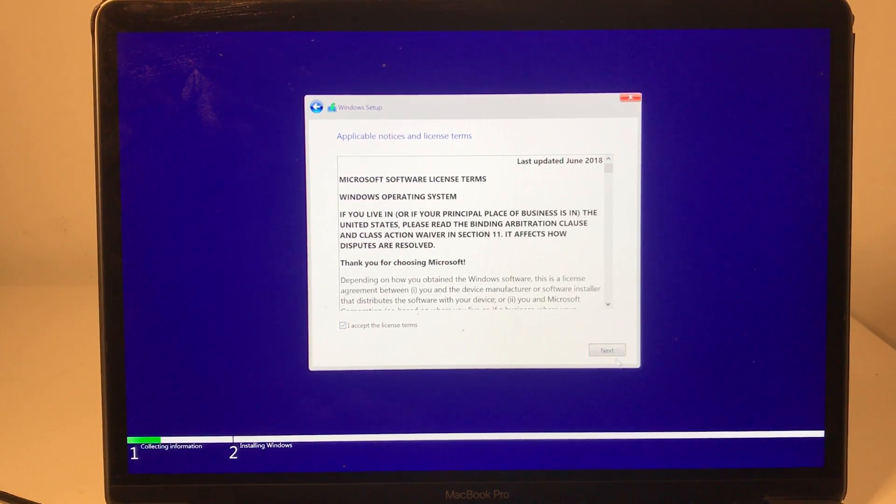
{"action": "left_click", "coordinate": [607, 350]}
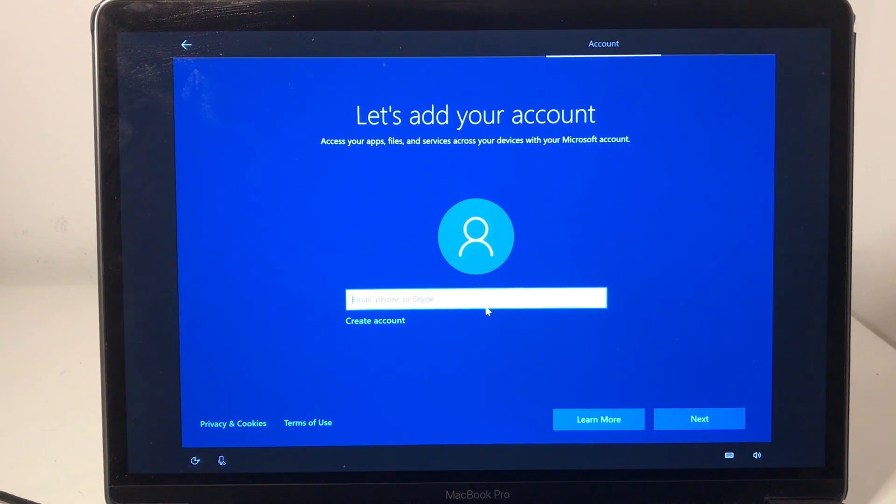
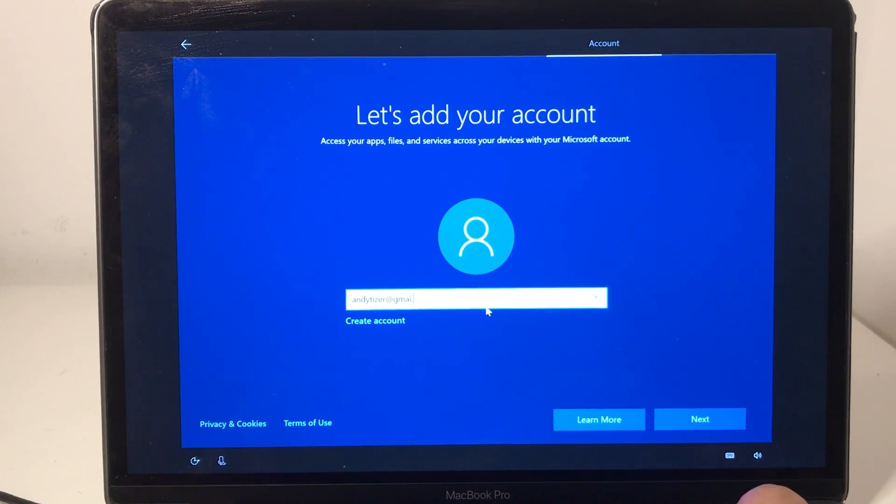
{"action": "left_click", "coordinate": [700, 419]}
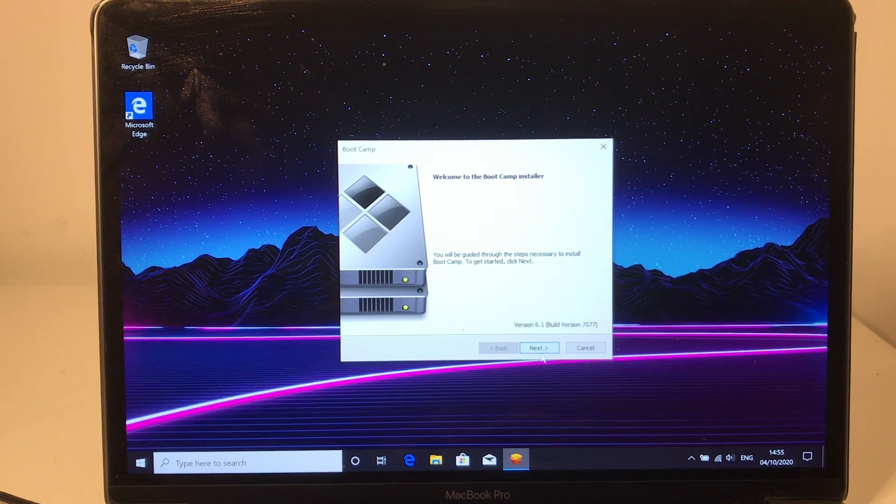
Start installing the Boot Camp drivers from the installer's welcome screen.
{"action": "left_click", "coordinate": [539, 348]}
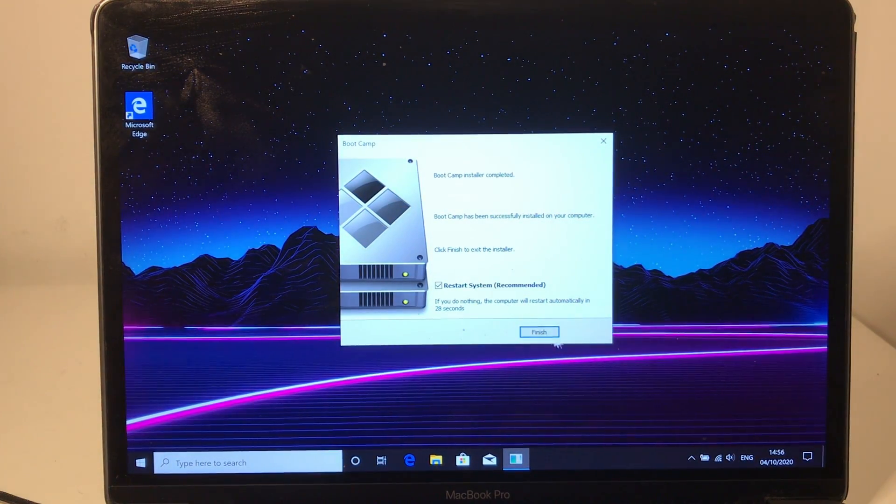
Finish the Boot Camp installer with Restart System enabled.
{"action": "left_click", "coordinate": [539, 332]}
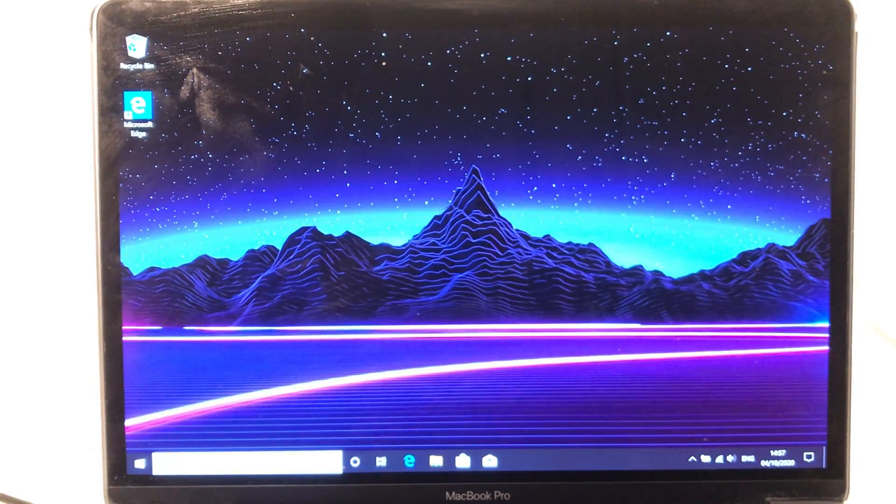
{"action": "left_click", "coordinate": [140, 466]}
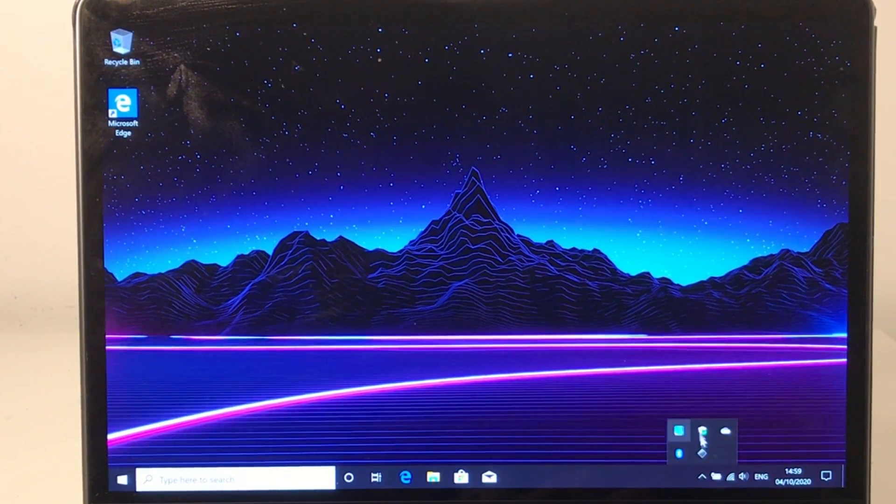
{"action": "mouse_move", "coordinate": [705, 453]}
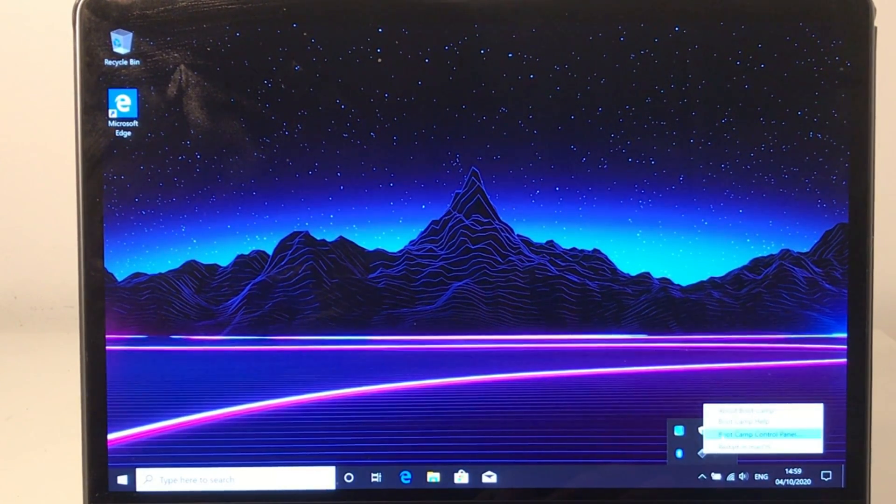
Open Boot Camp Control Panel from the tray, approve UAC, and select macOS as startup disk.
{"action": "left_click", "coordinate": [764, 432]}
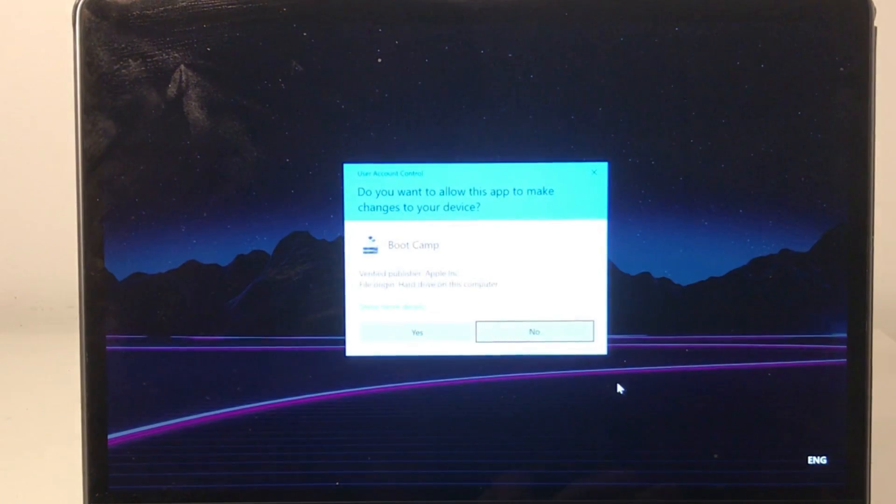
{"action": "left_click", "coordinate": [417, 332]}
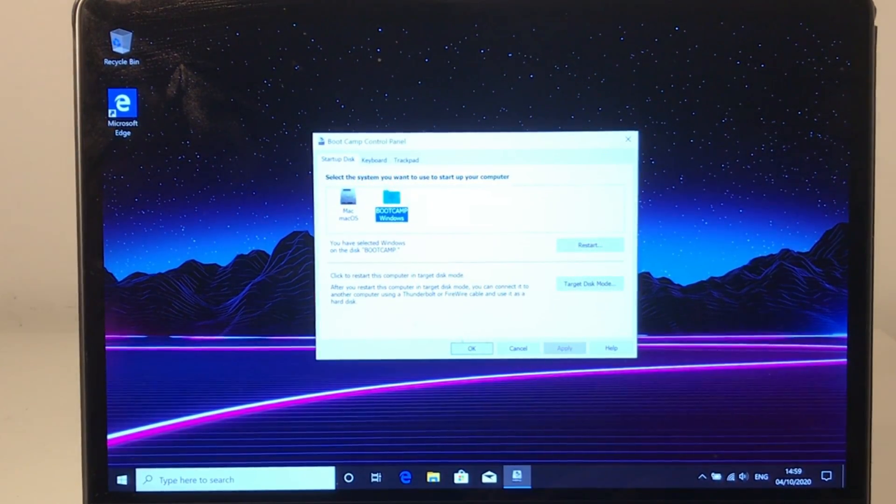
{"action": "left_click", "coordinate": [348, 202]}
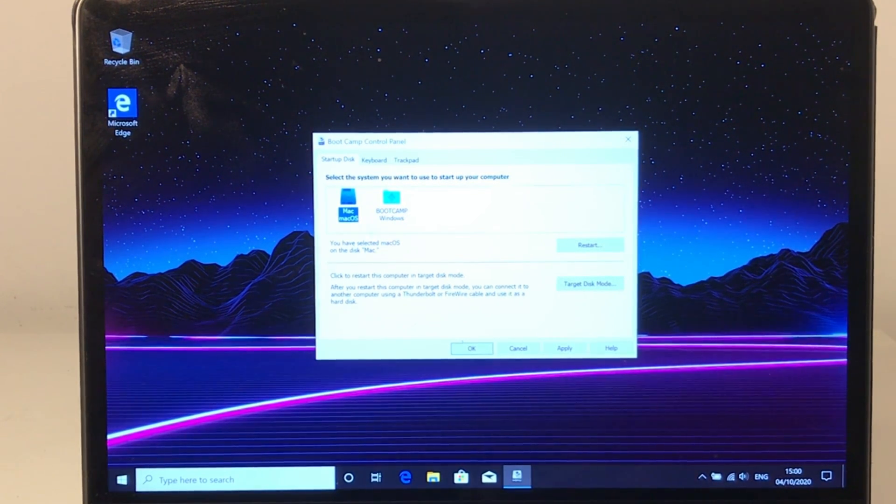
Switch Boot Camp Control Panel to its Trackpad settings.
{"action": "left_click", "coordinate": [375, 160]}
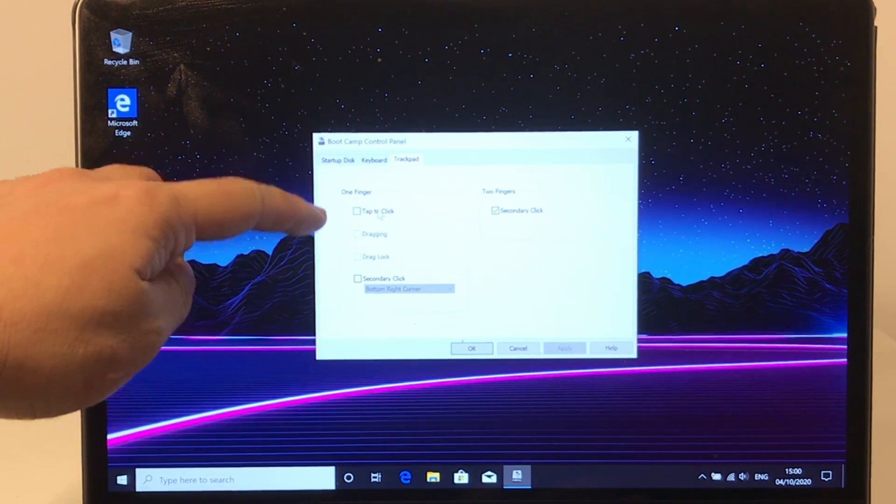
Turn on Tap to Click and bottom-right Secondary Click, turn off two-finger Secondary Tap, and apply.
{"action": "left_click", "coordinate": [356, 212]}
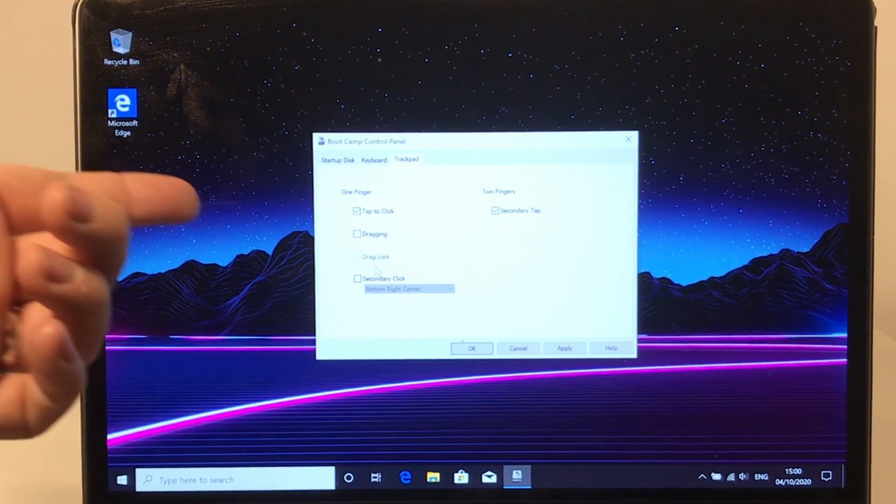
{"action": "left_click", "coordinate": [358, 279]}
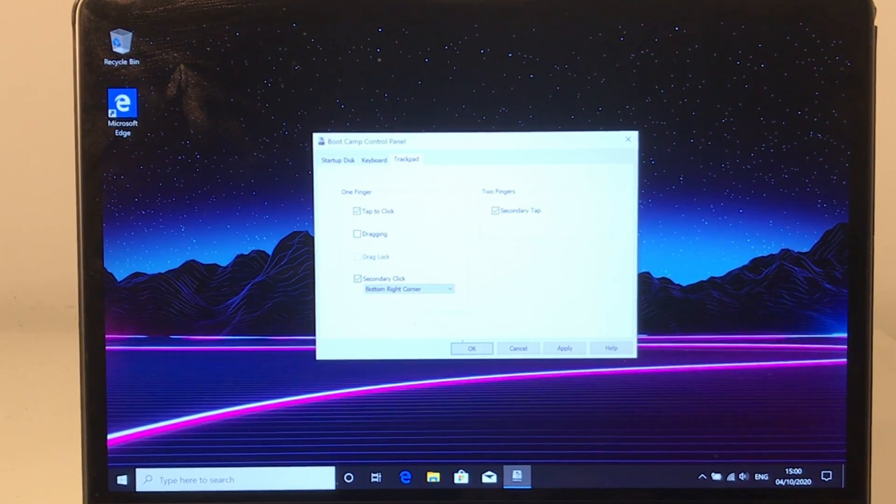
{"action": "left_click", "coordinate": [495, 211]}
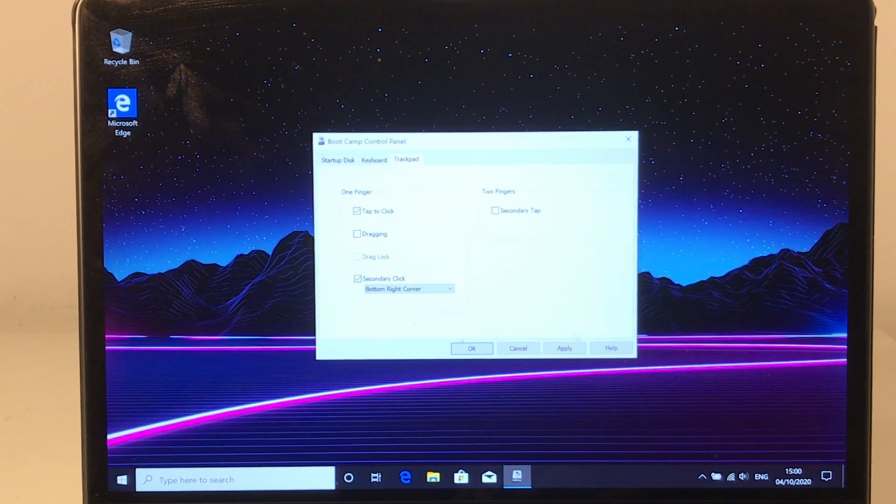
{"action": "left_click", "coordinate": [565, 348]}
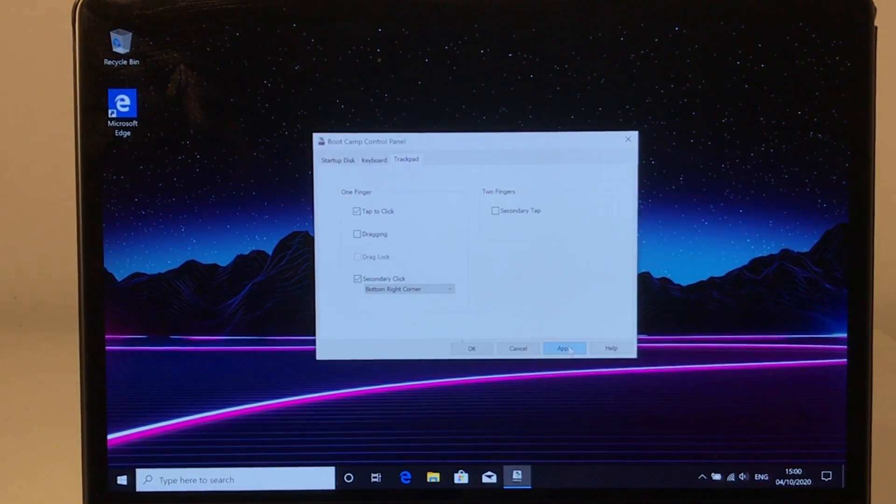
{"action": "left_click", "coordinate": [565, 348]}
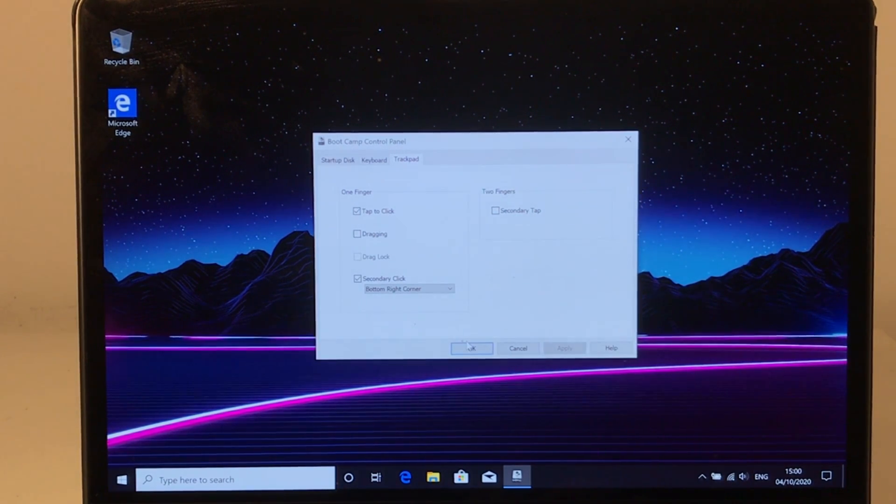